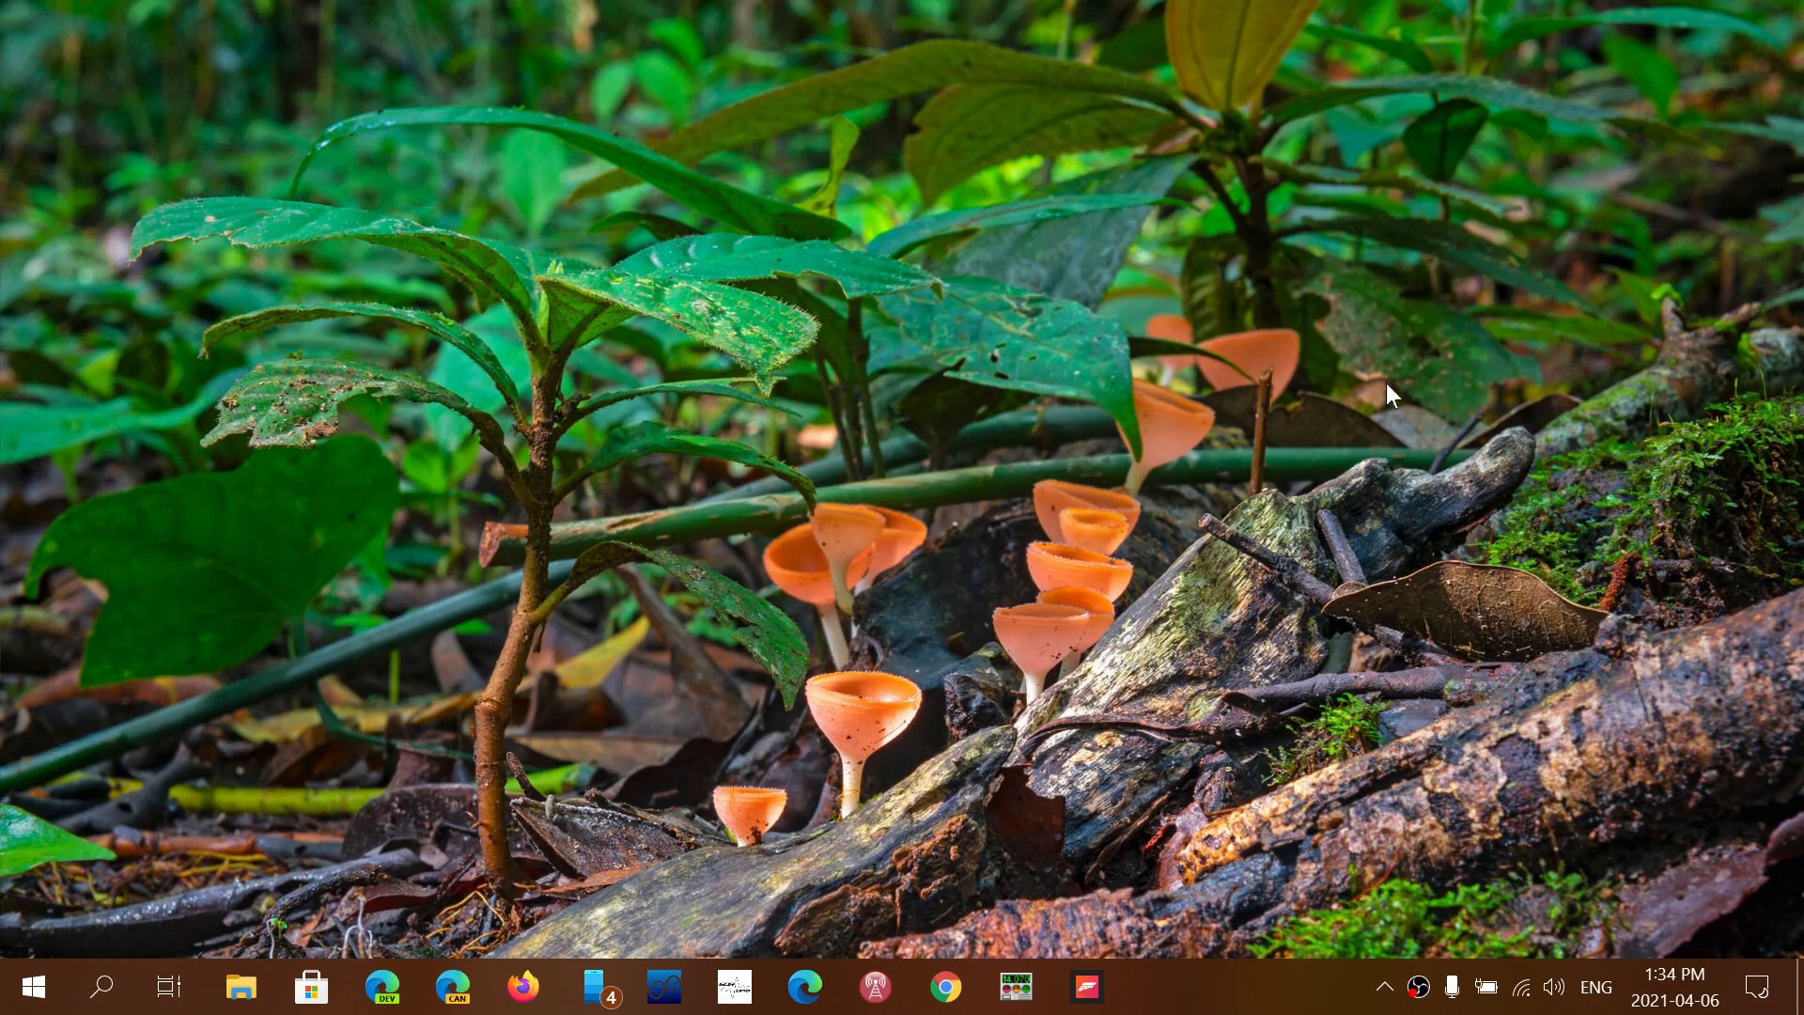
# Launch Chrome from the taskbar so it shows the Google home page
pyautogui.click(943, 986)
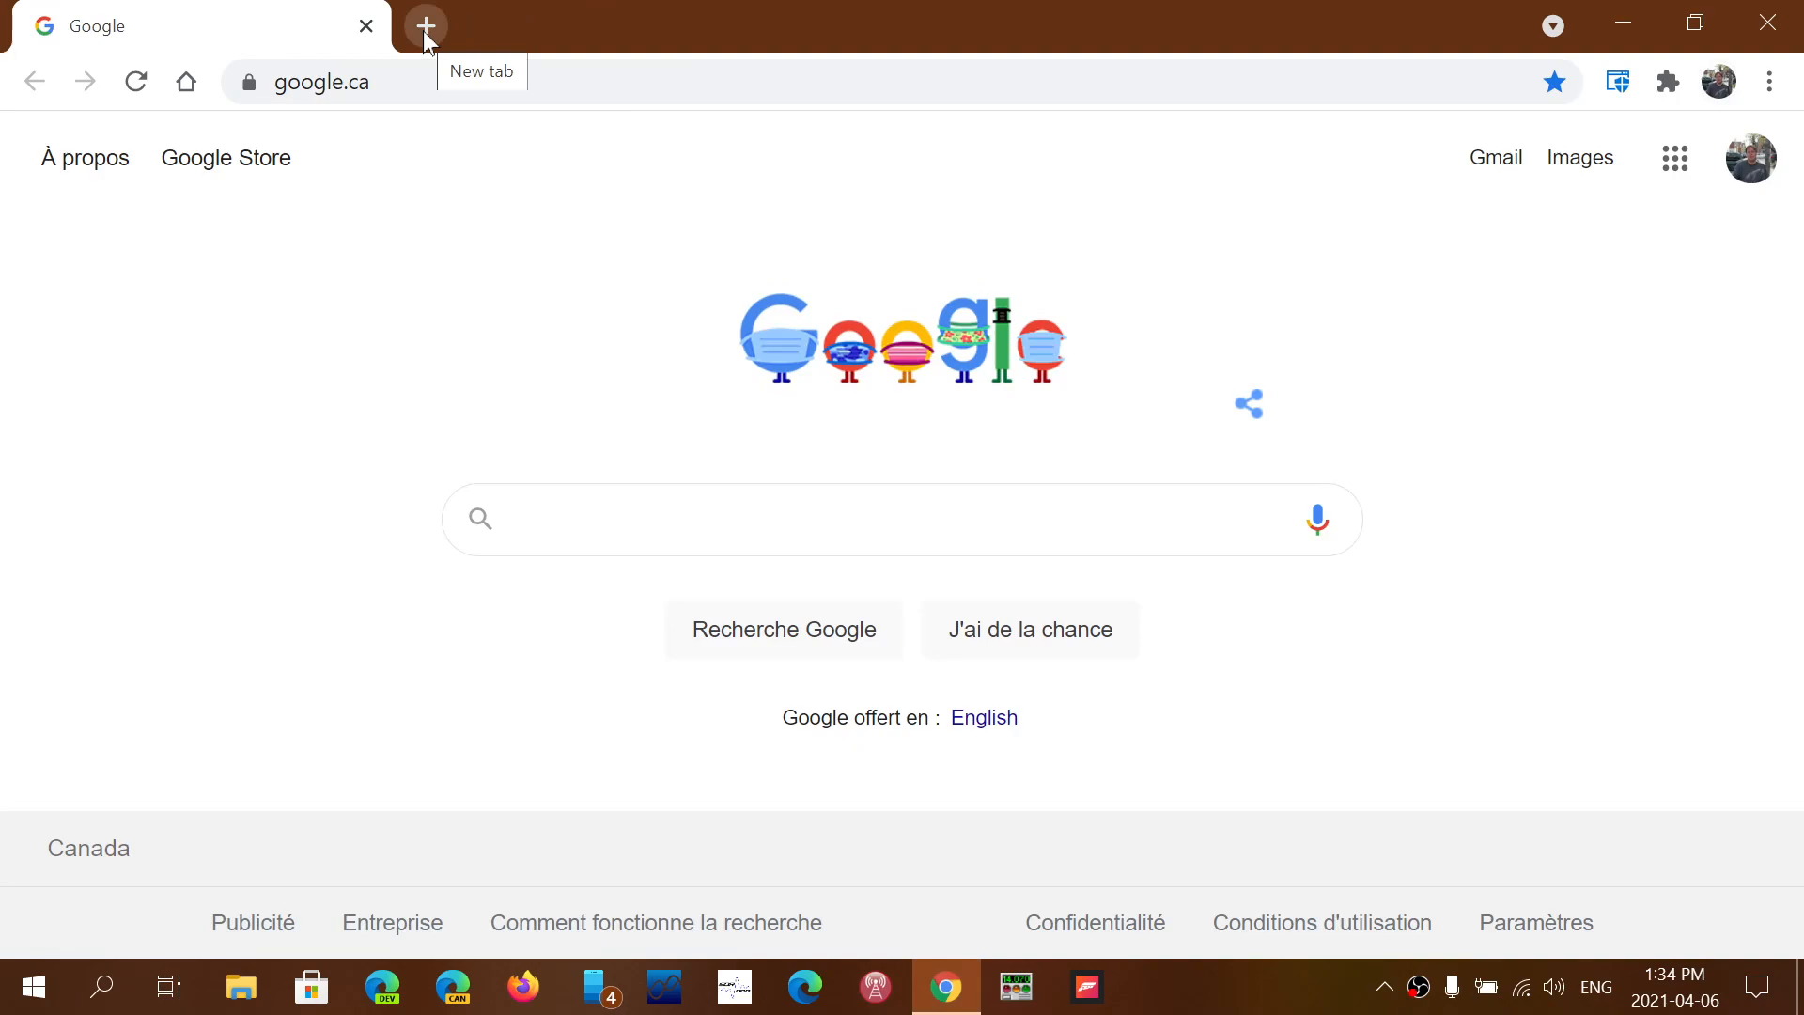
# Add a CNET news tab and a TechRepublic tab from the new-tab shortcuts
pyautogui.click(425, 24)
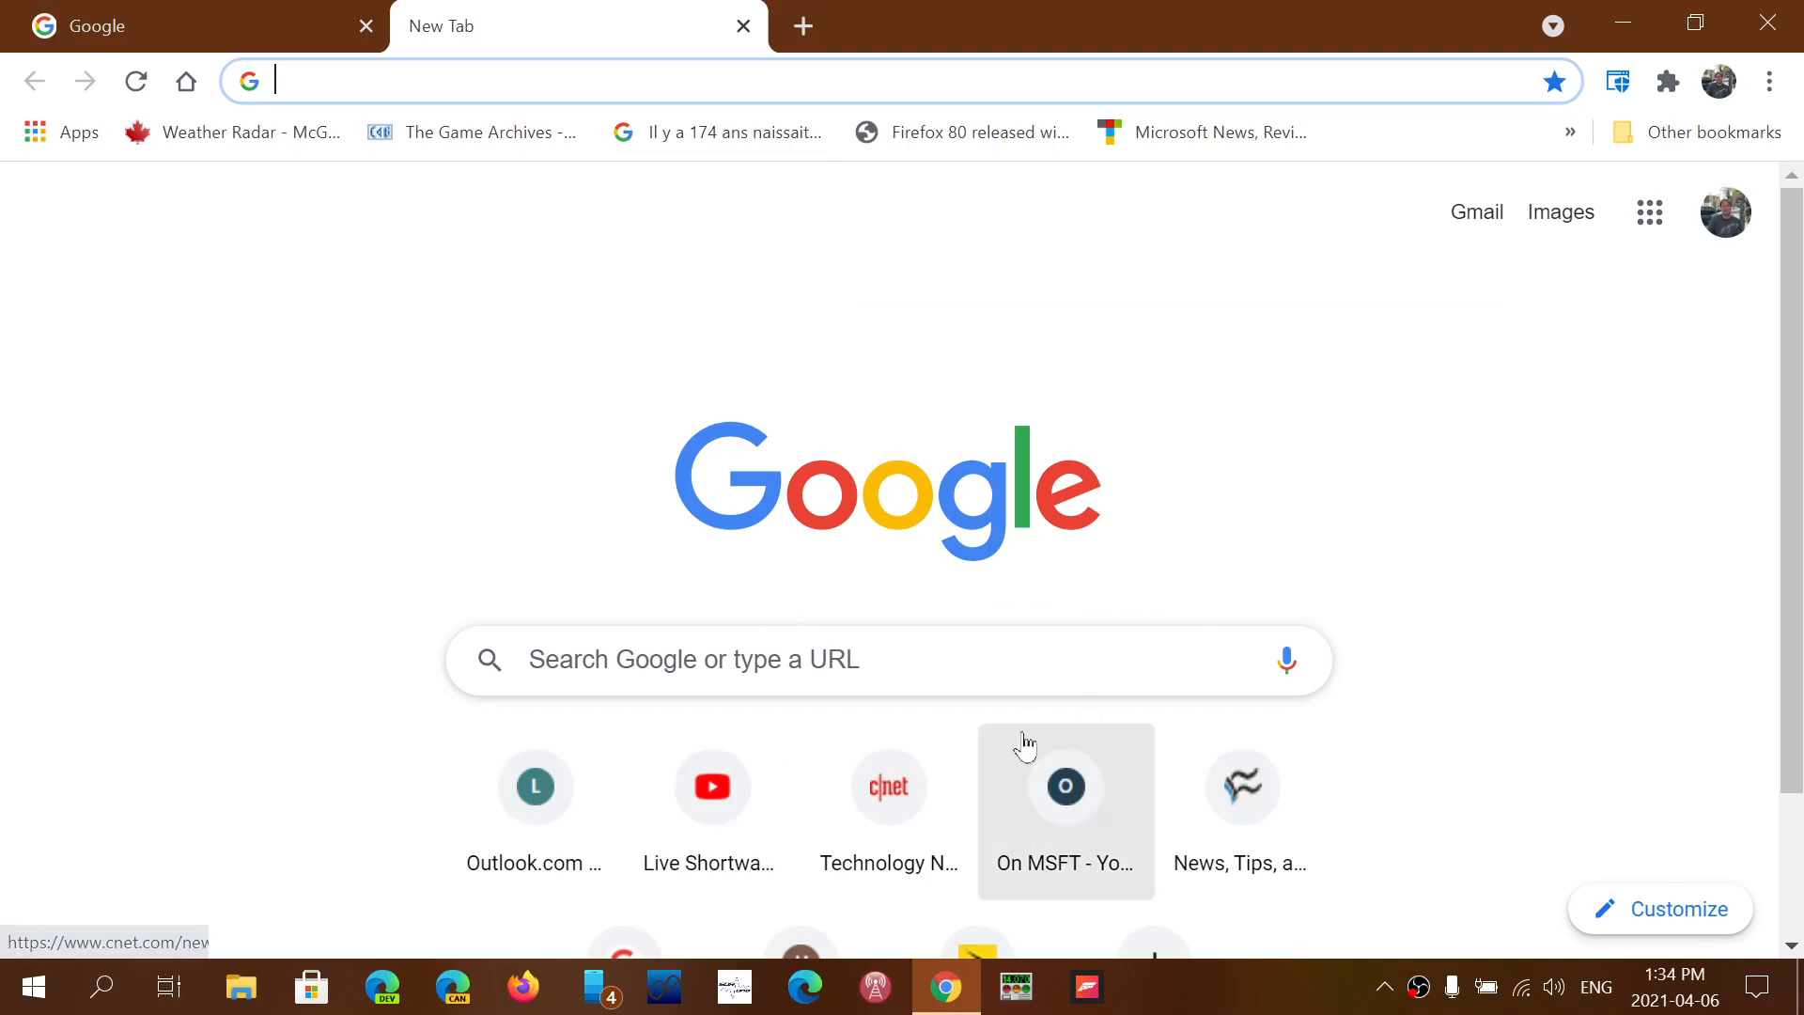
pyautogui.click(889, 787)
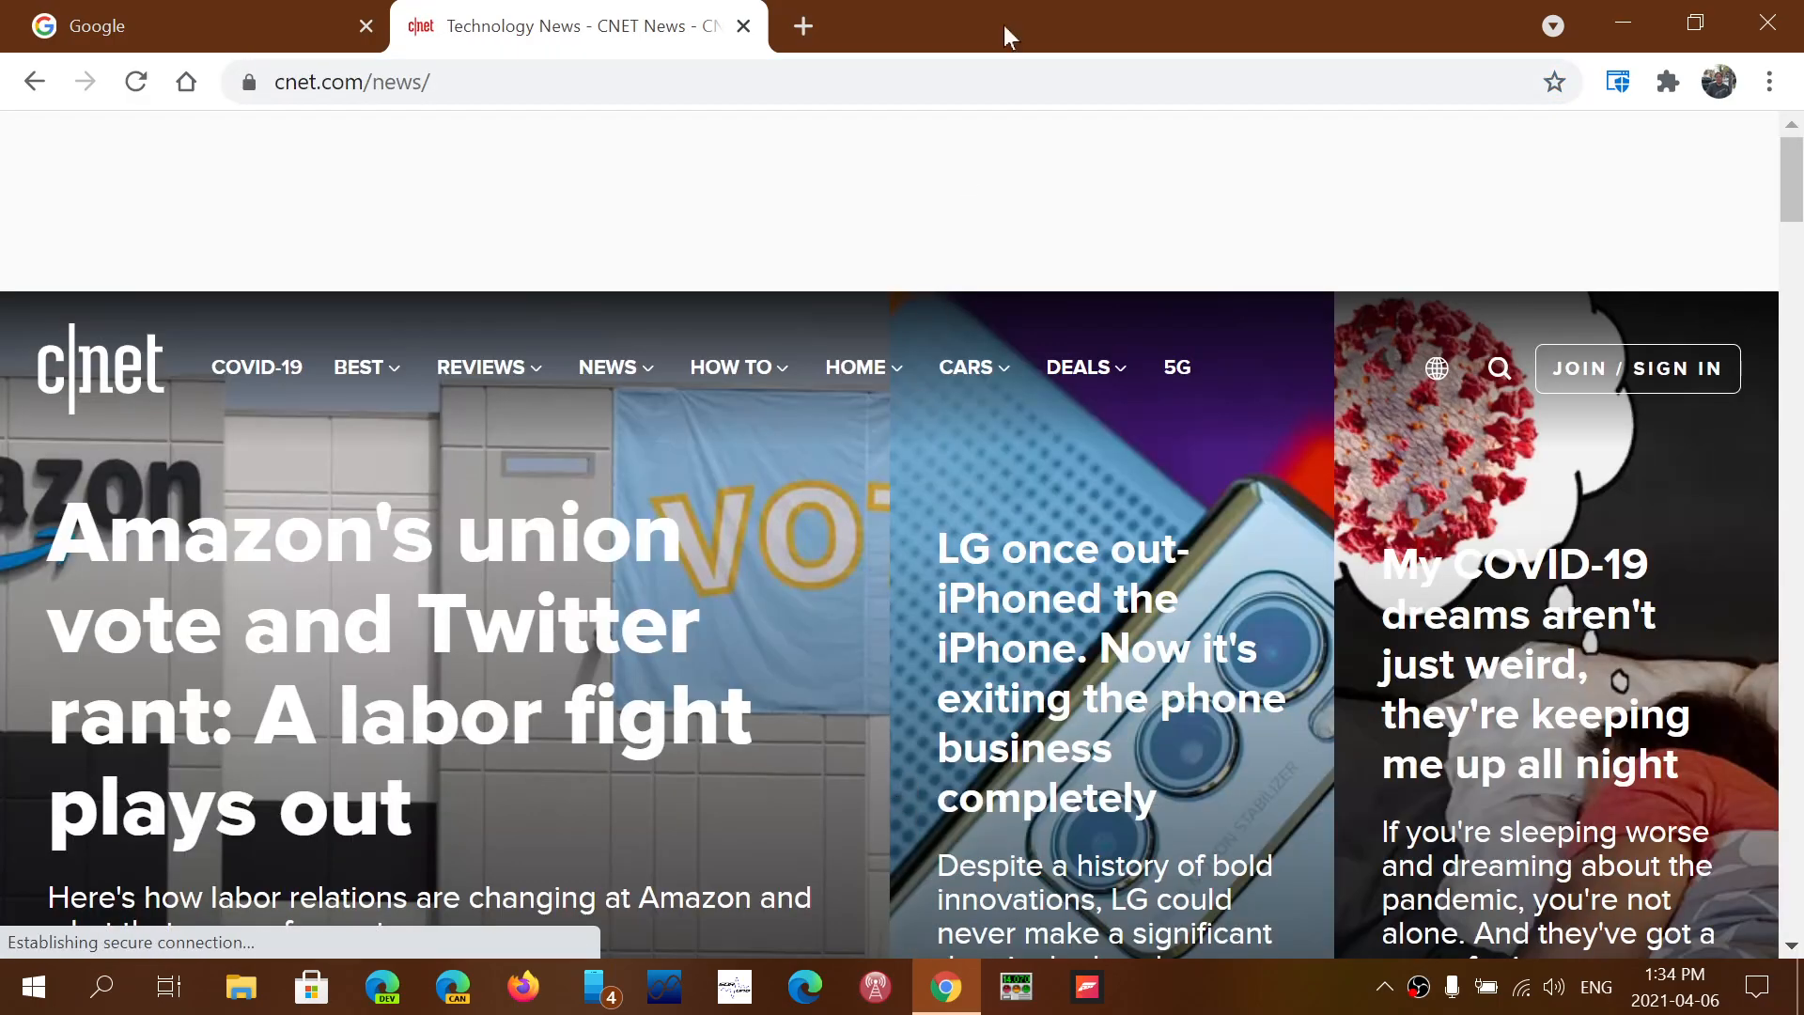
pyautogui.click(803, 24)
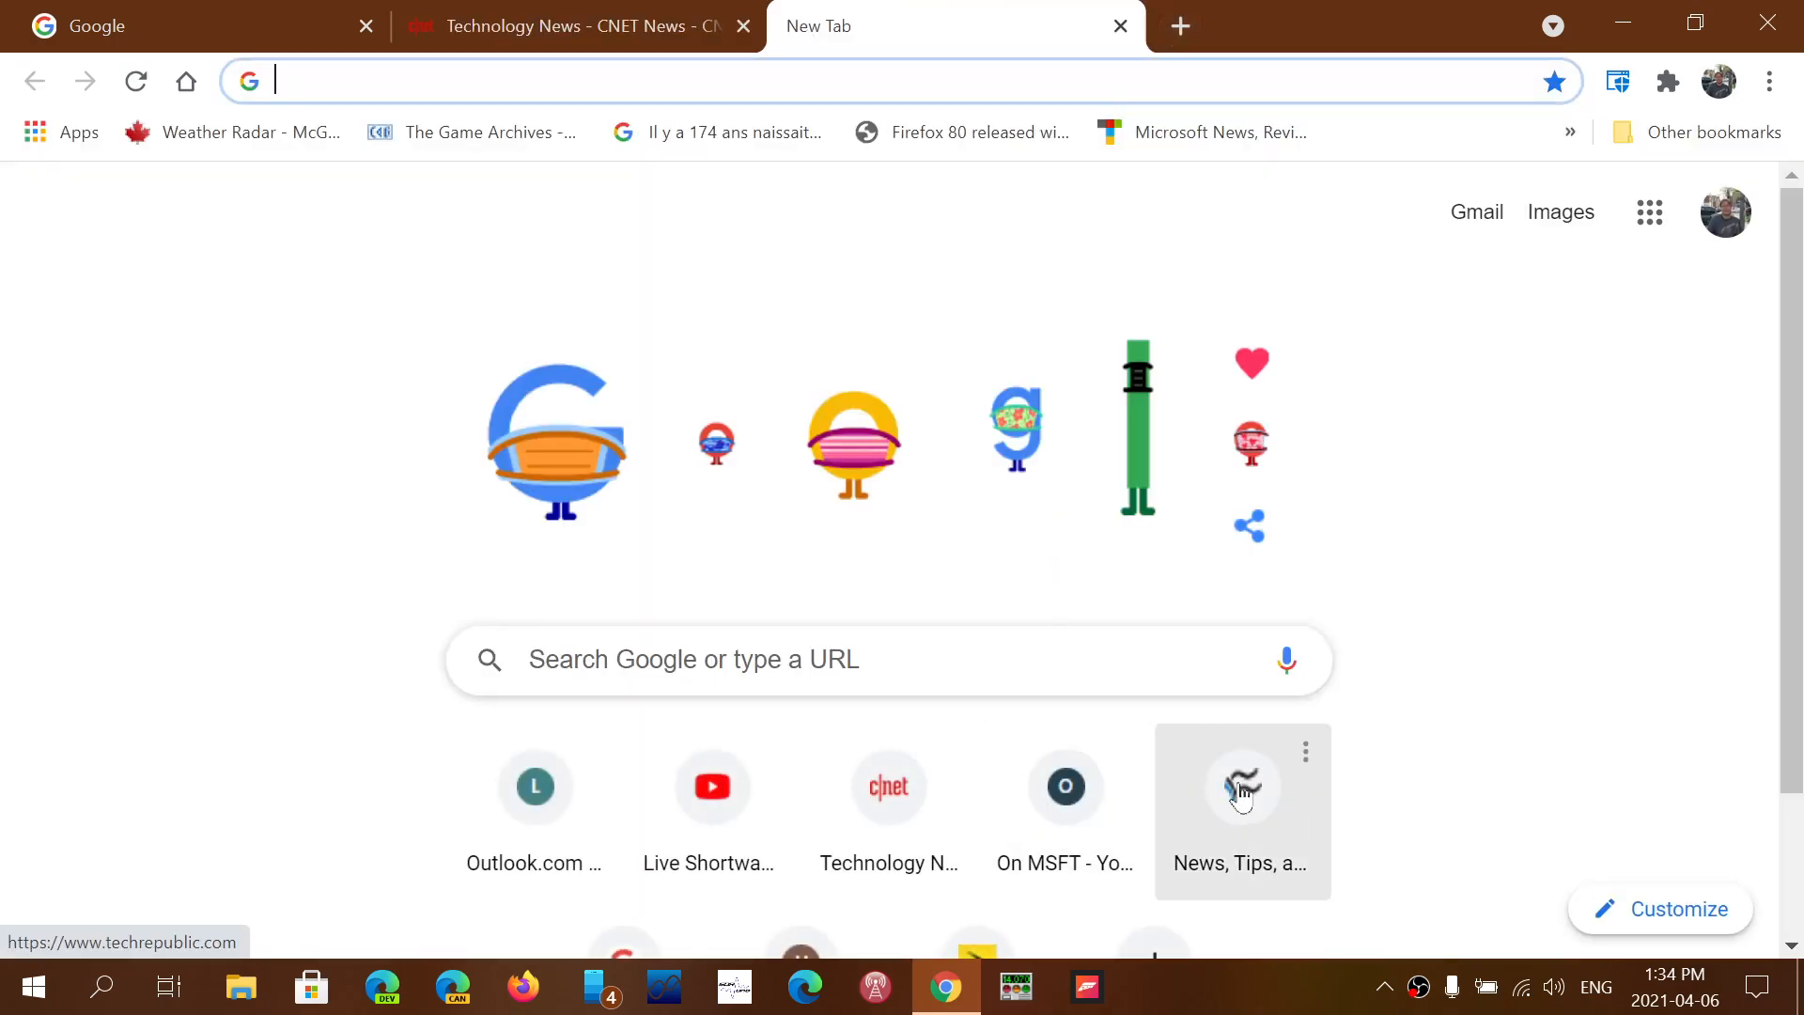
pyautogui.click(1243, 786)
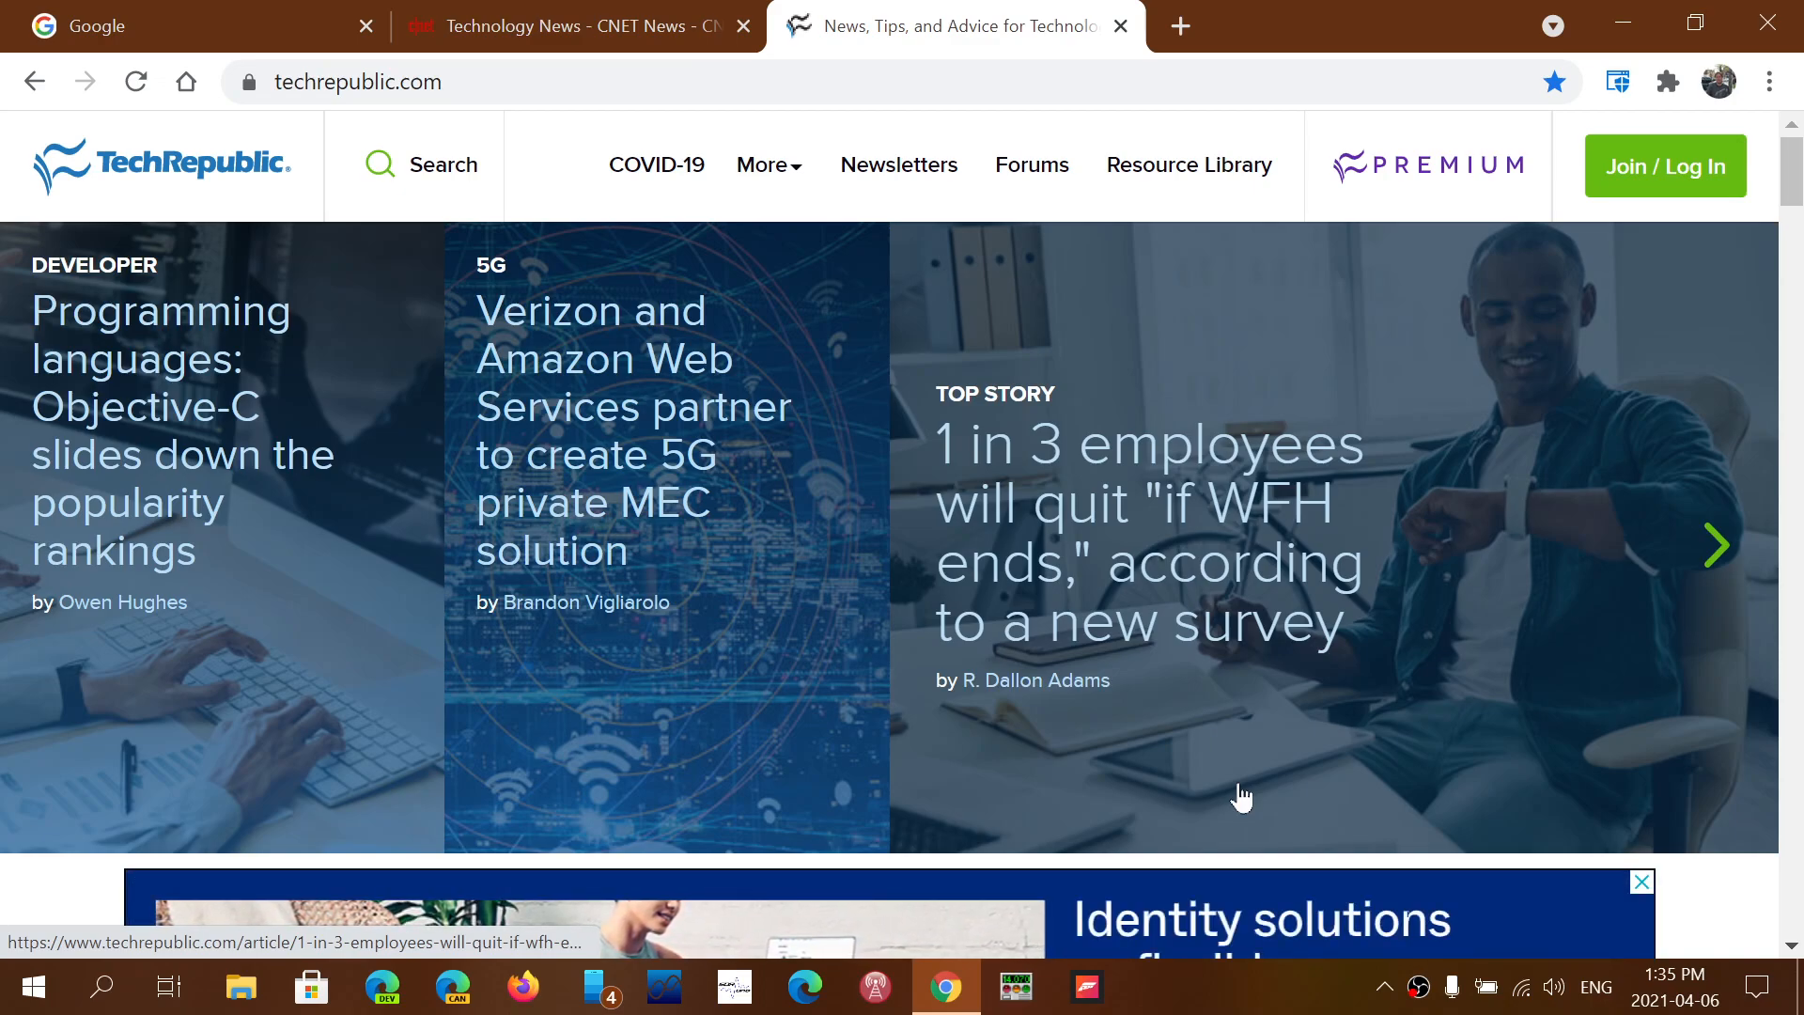
pyautogui.click(1716, 545)
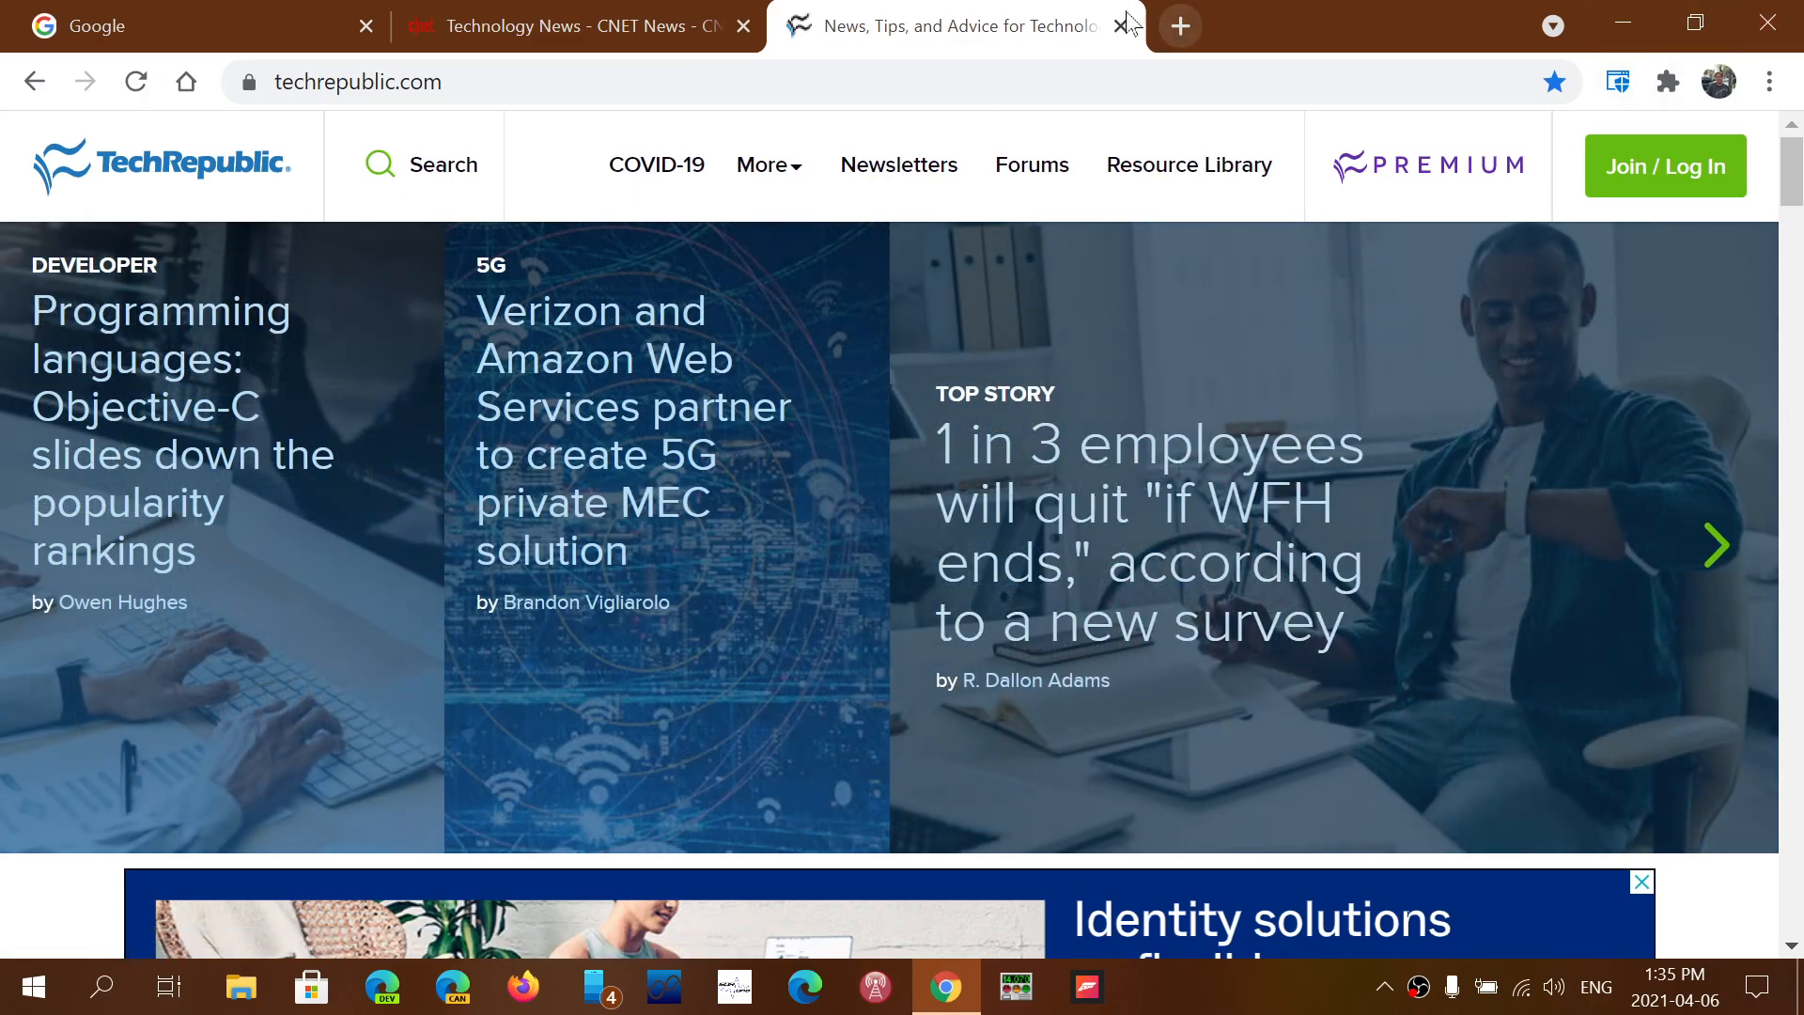
pyautogui.moveTo(1562, 258)
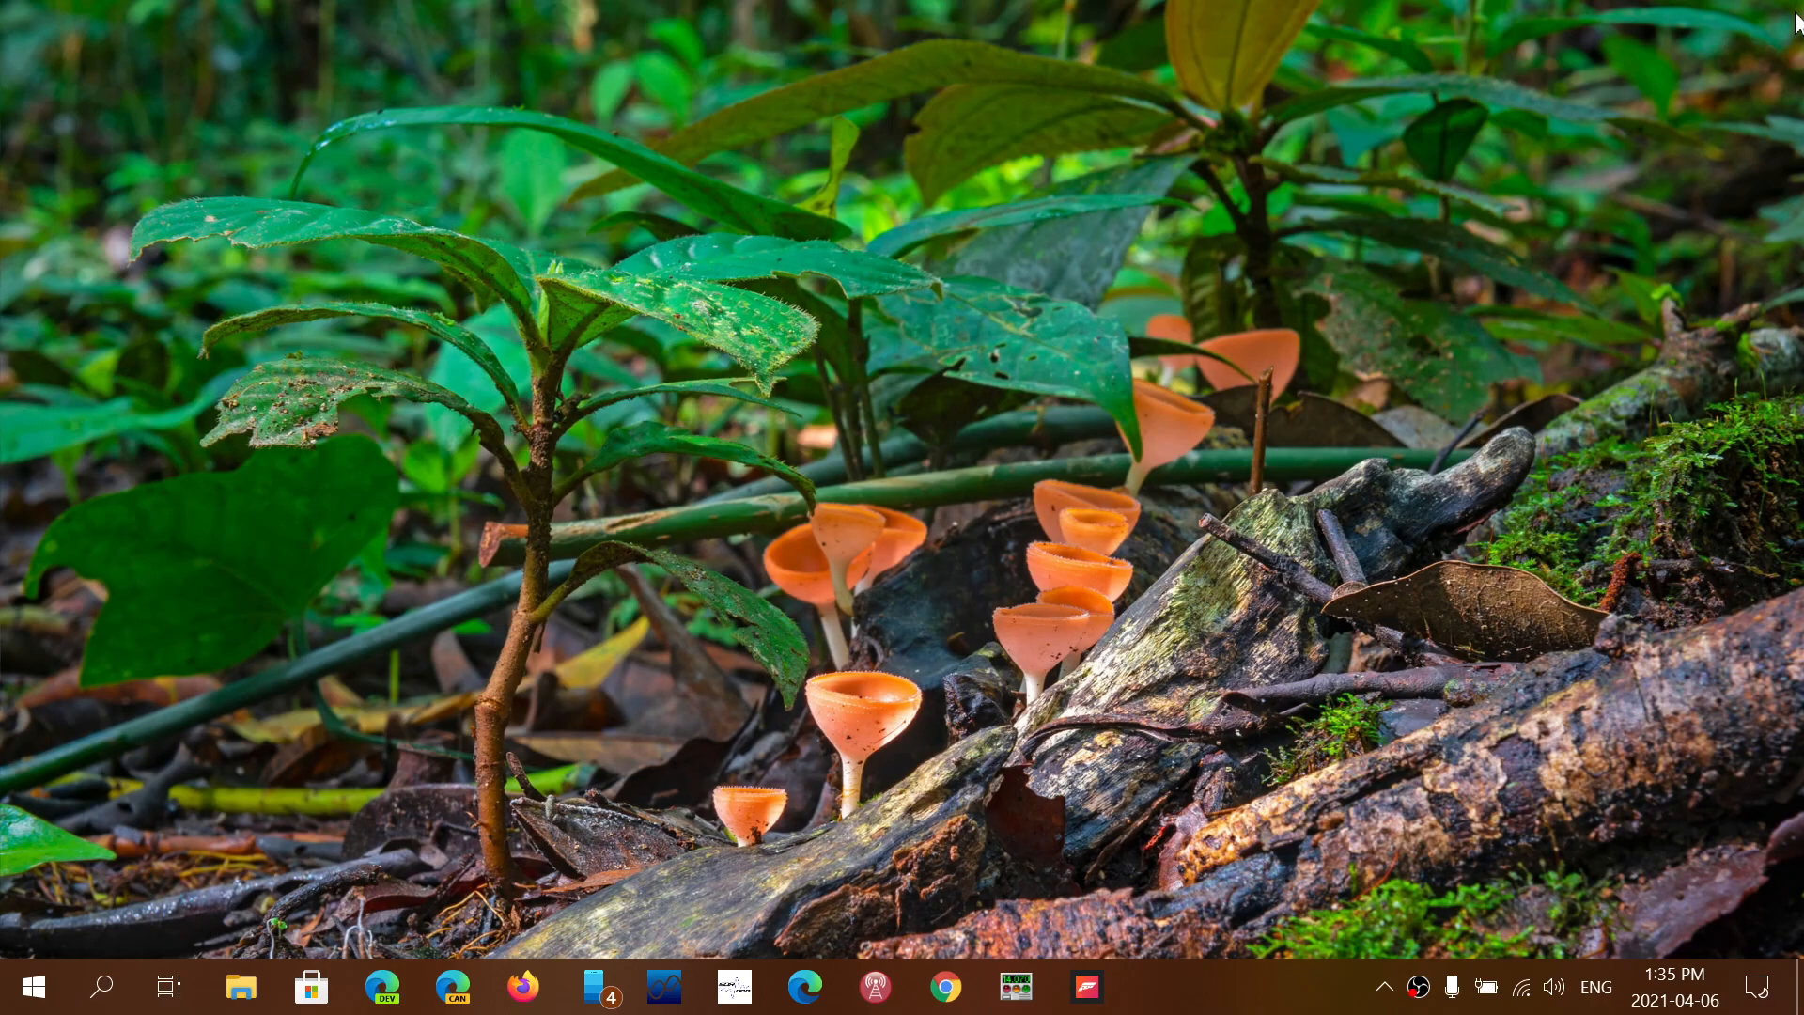
pyautogui.moveTo(1455, 263)
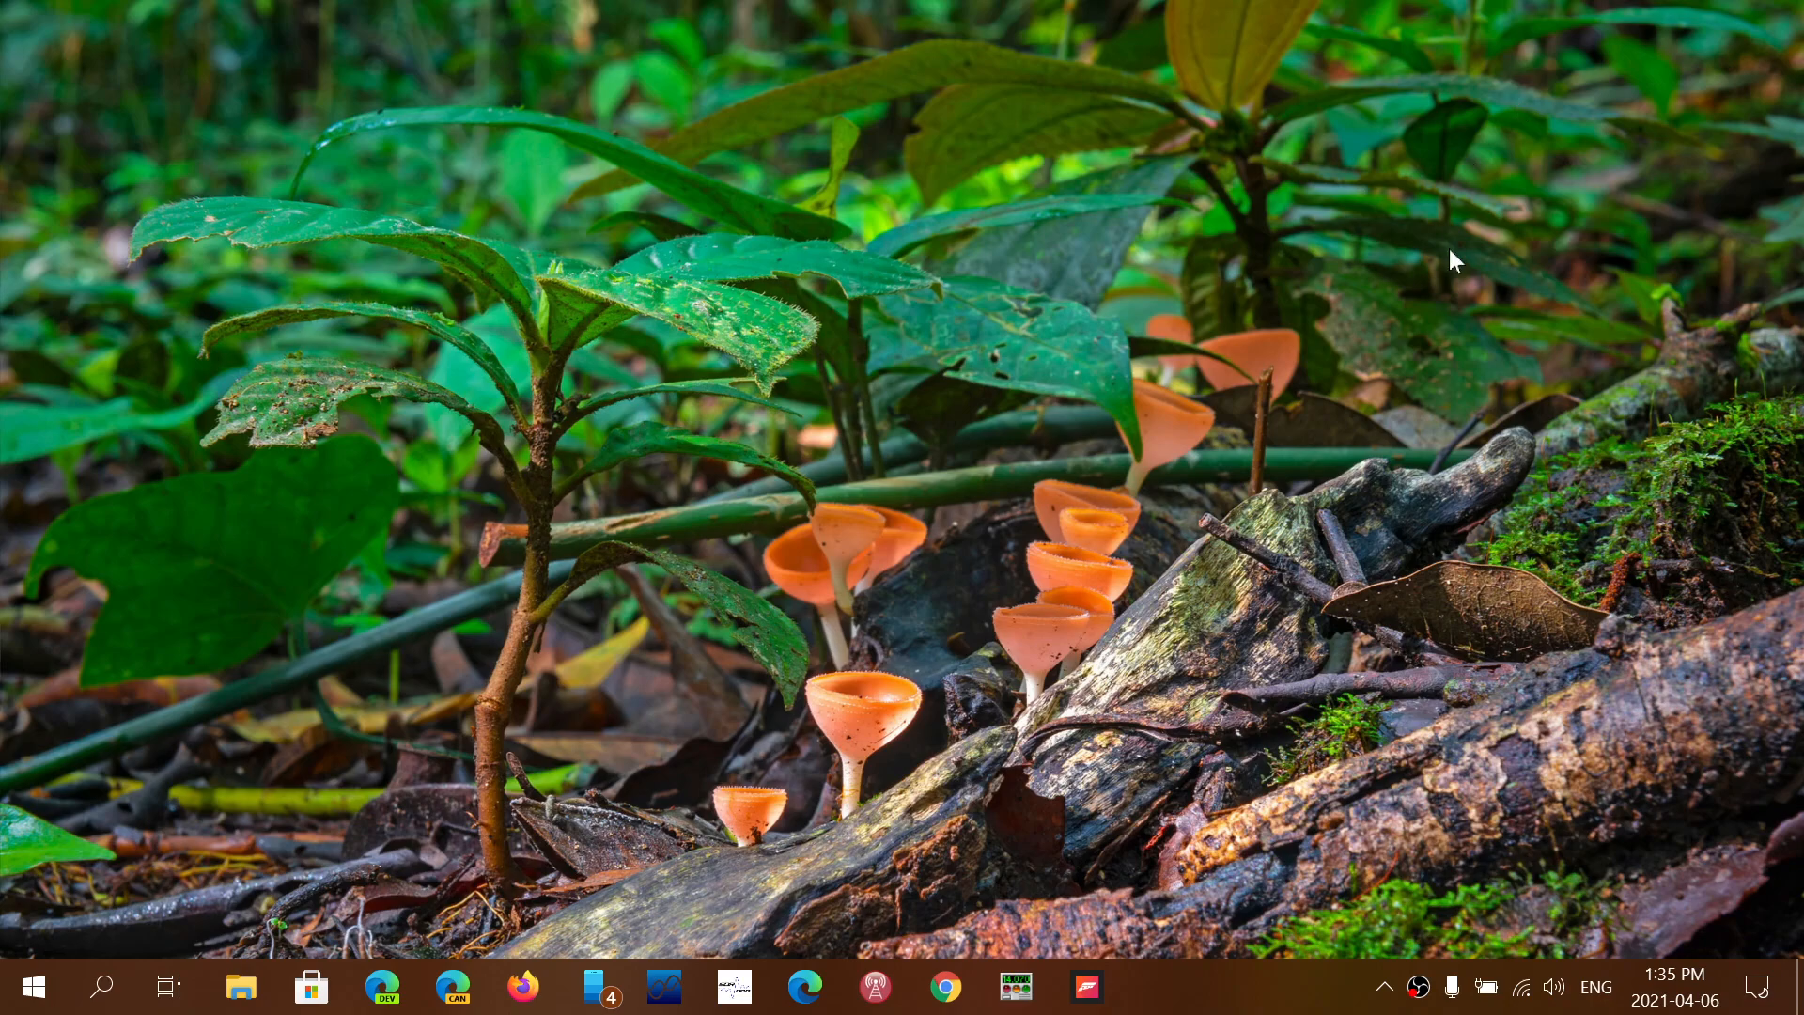
# Relaunch Chrome and restore the closed window with its Google, CNET and TechRepublic tabs
pyautogui.click(946, 987)
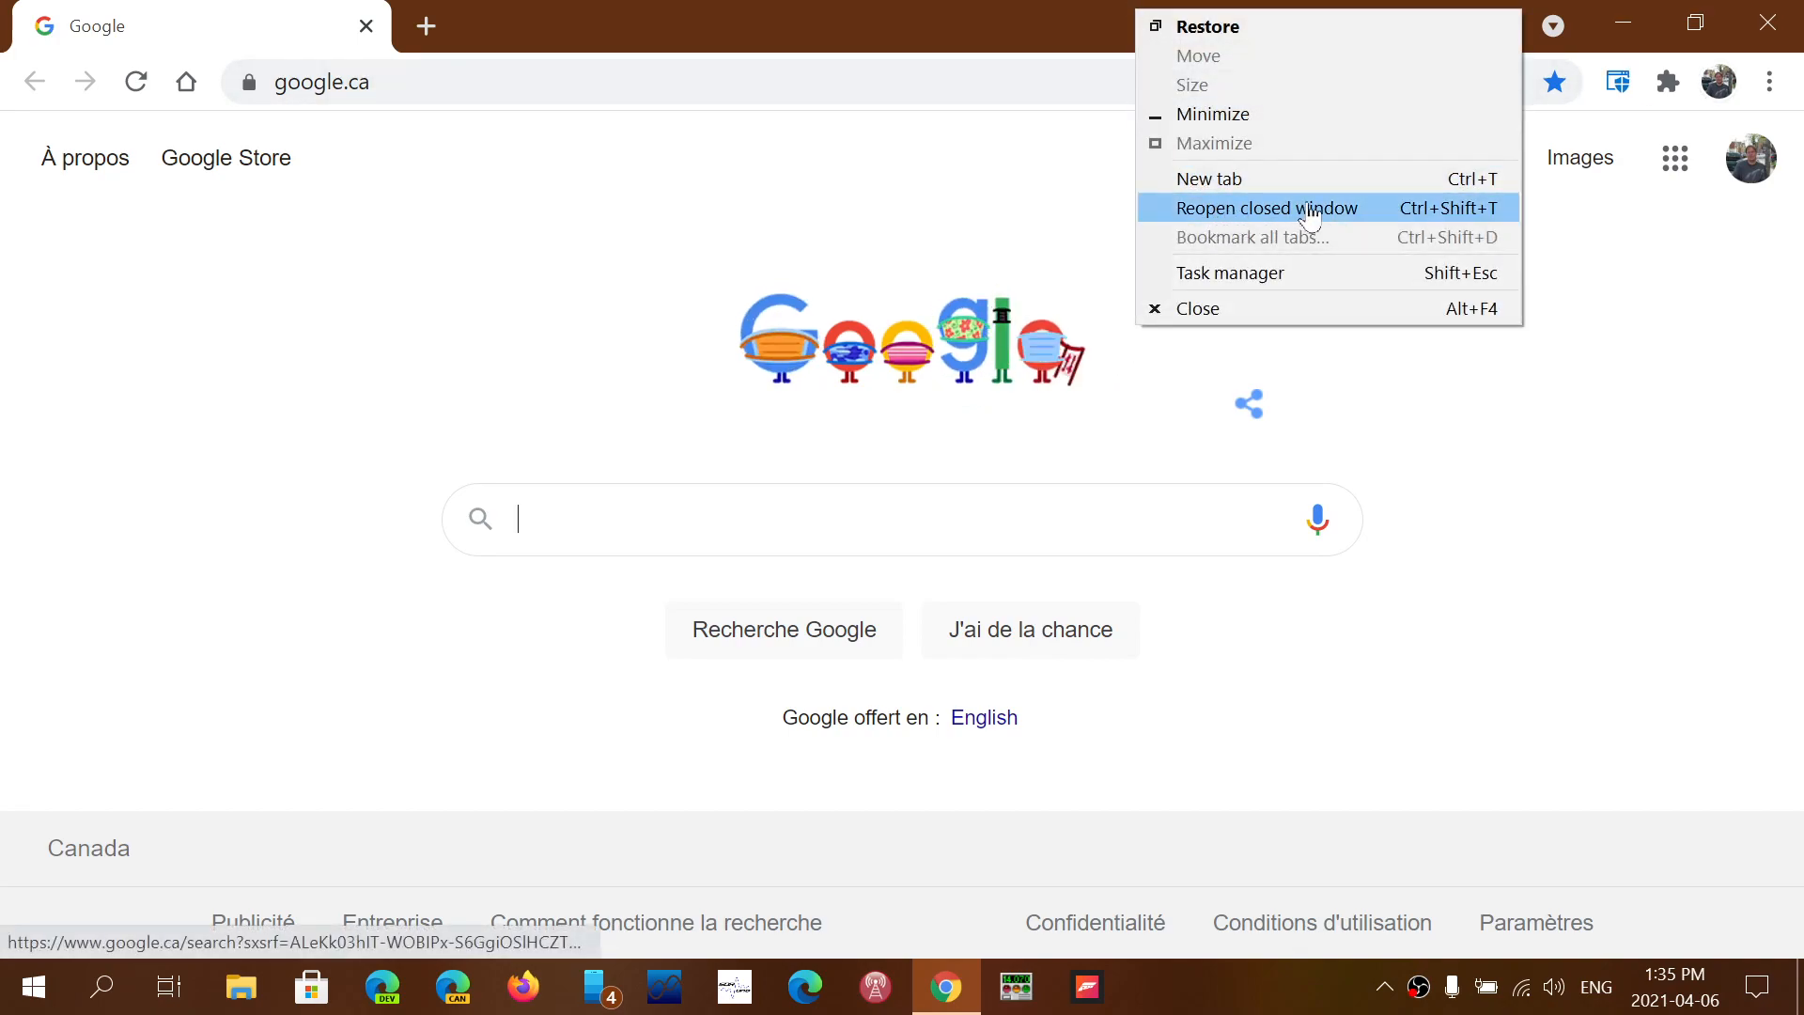
pyautogui.click(1269, 209)
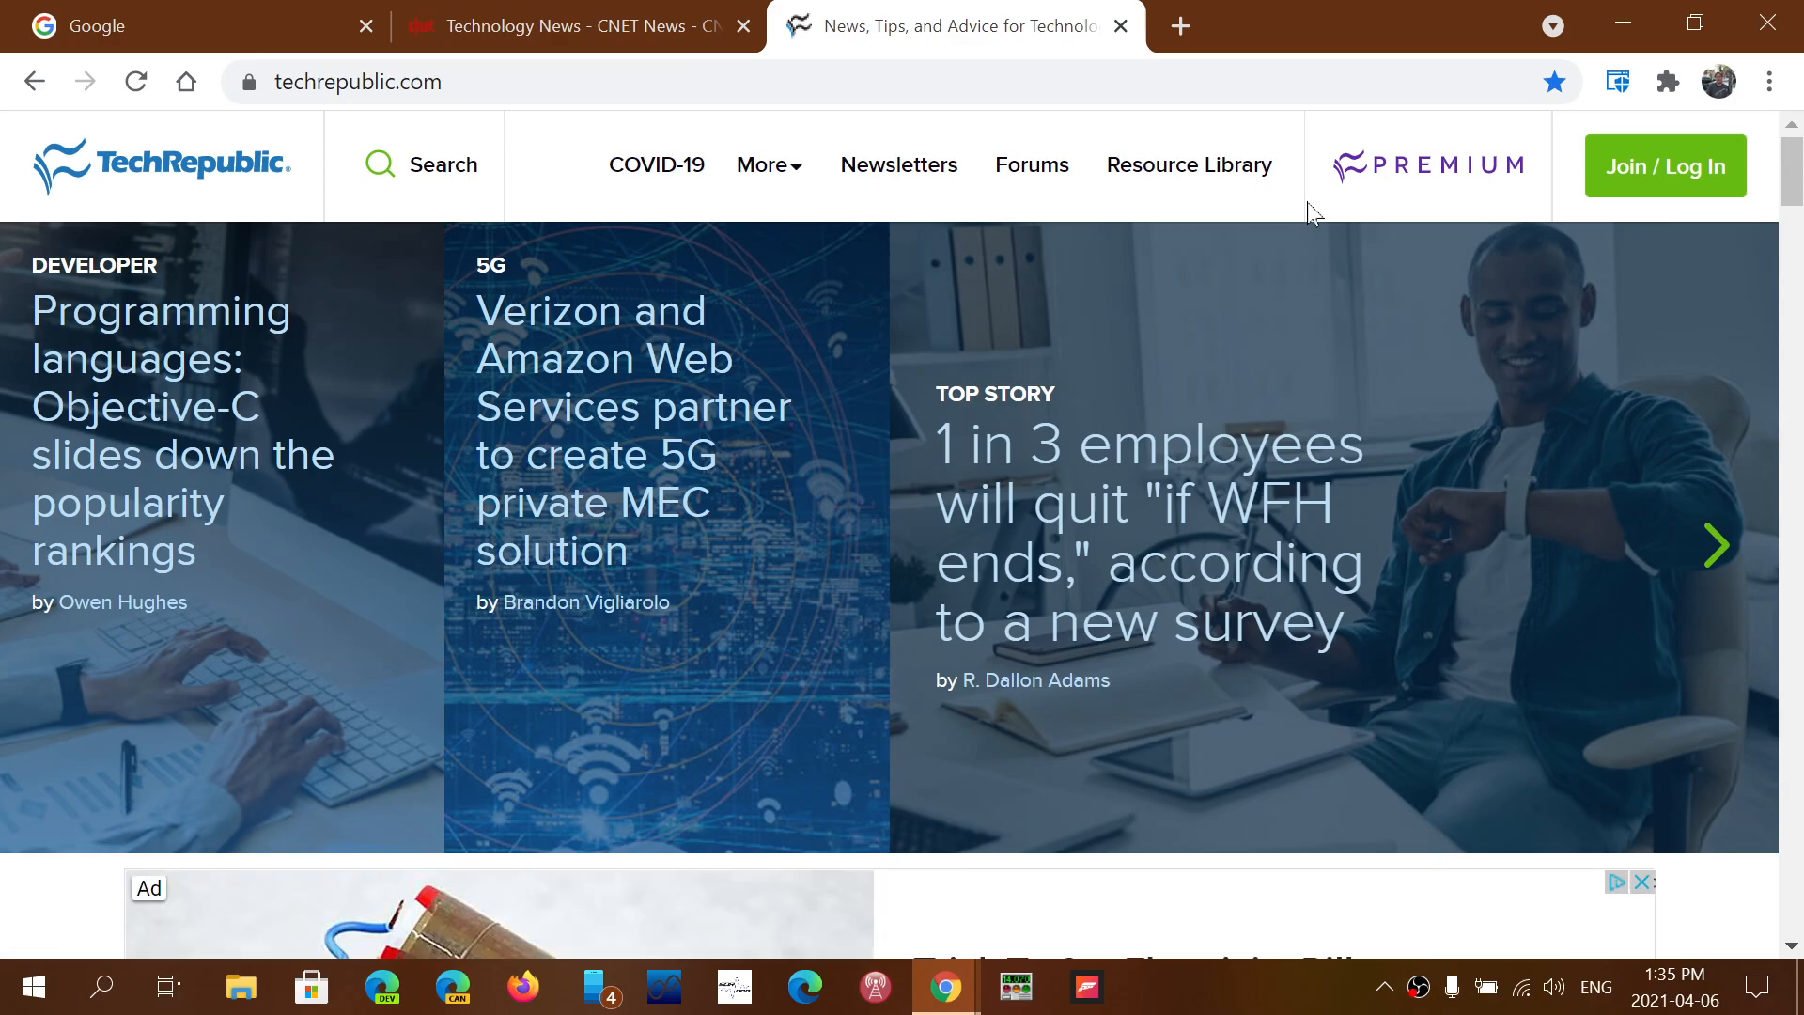
pyautogui.moveTo(840, 12)
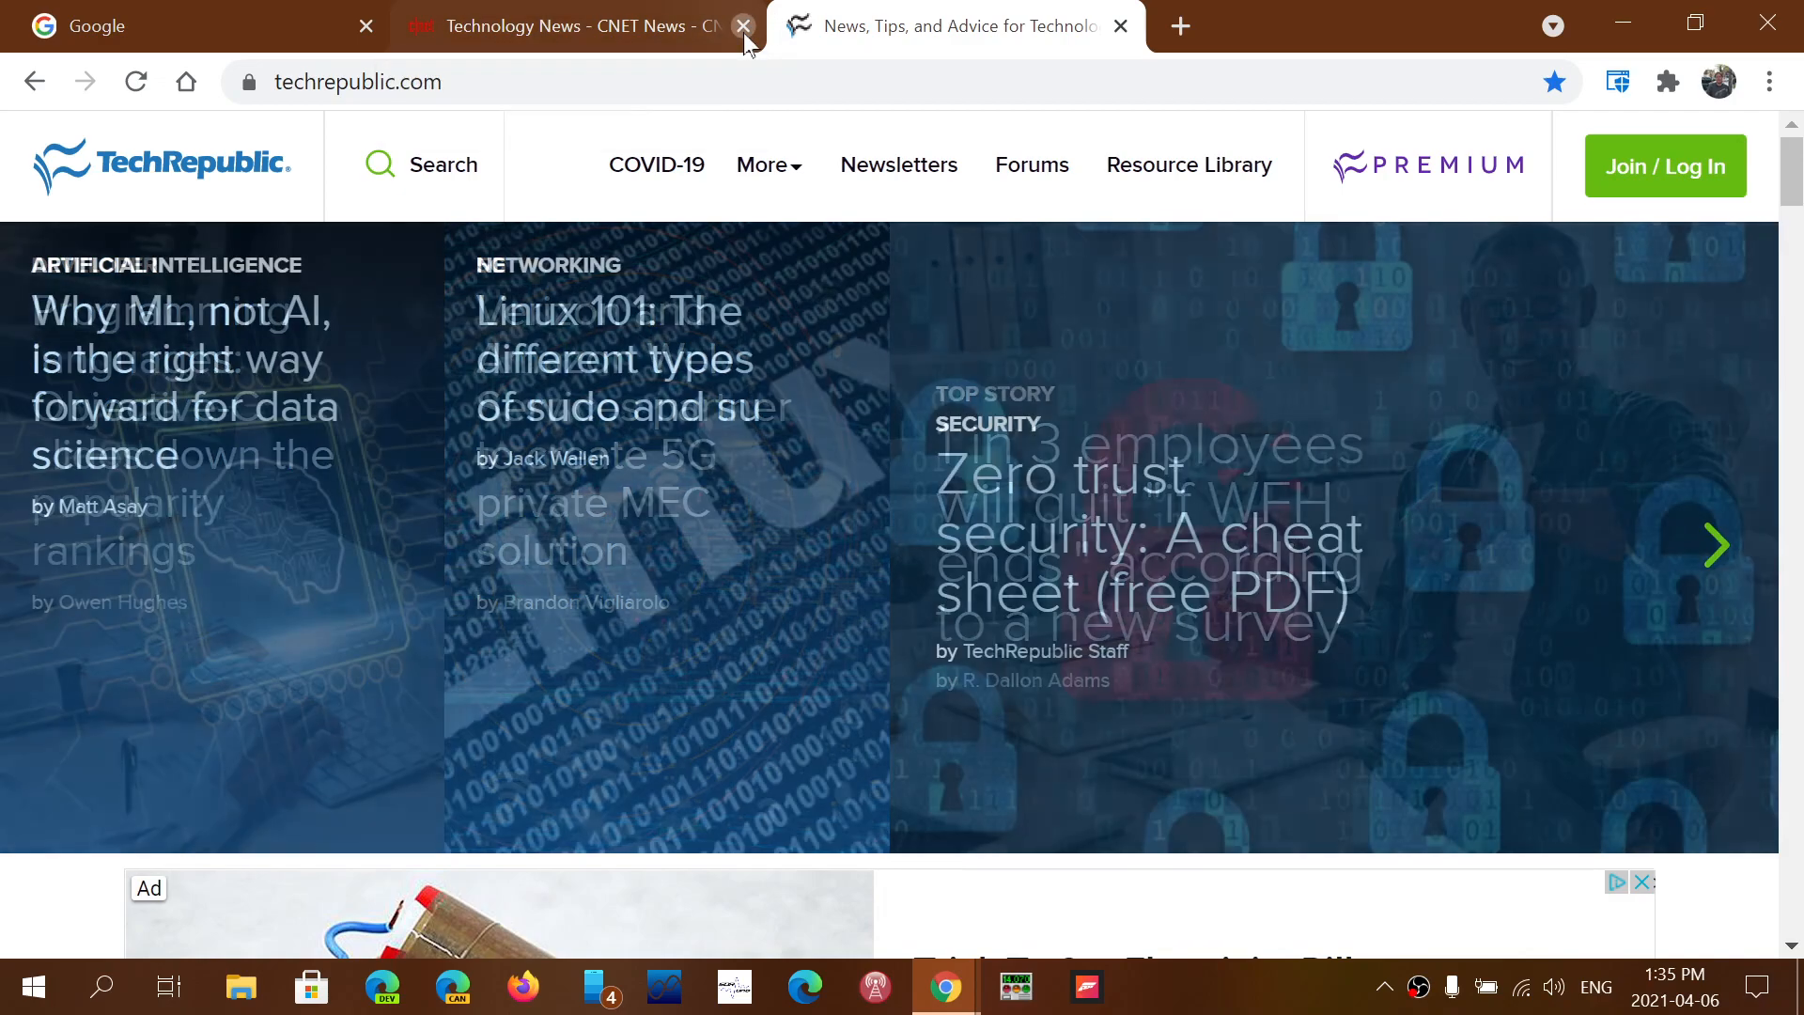
# Close the CNET tab, reopen it with Ctrl+Shift+T and return to the TechRepublic page
pyautogui.click(742, 25)
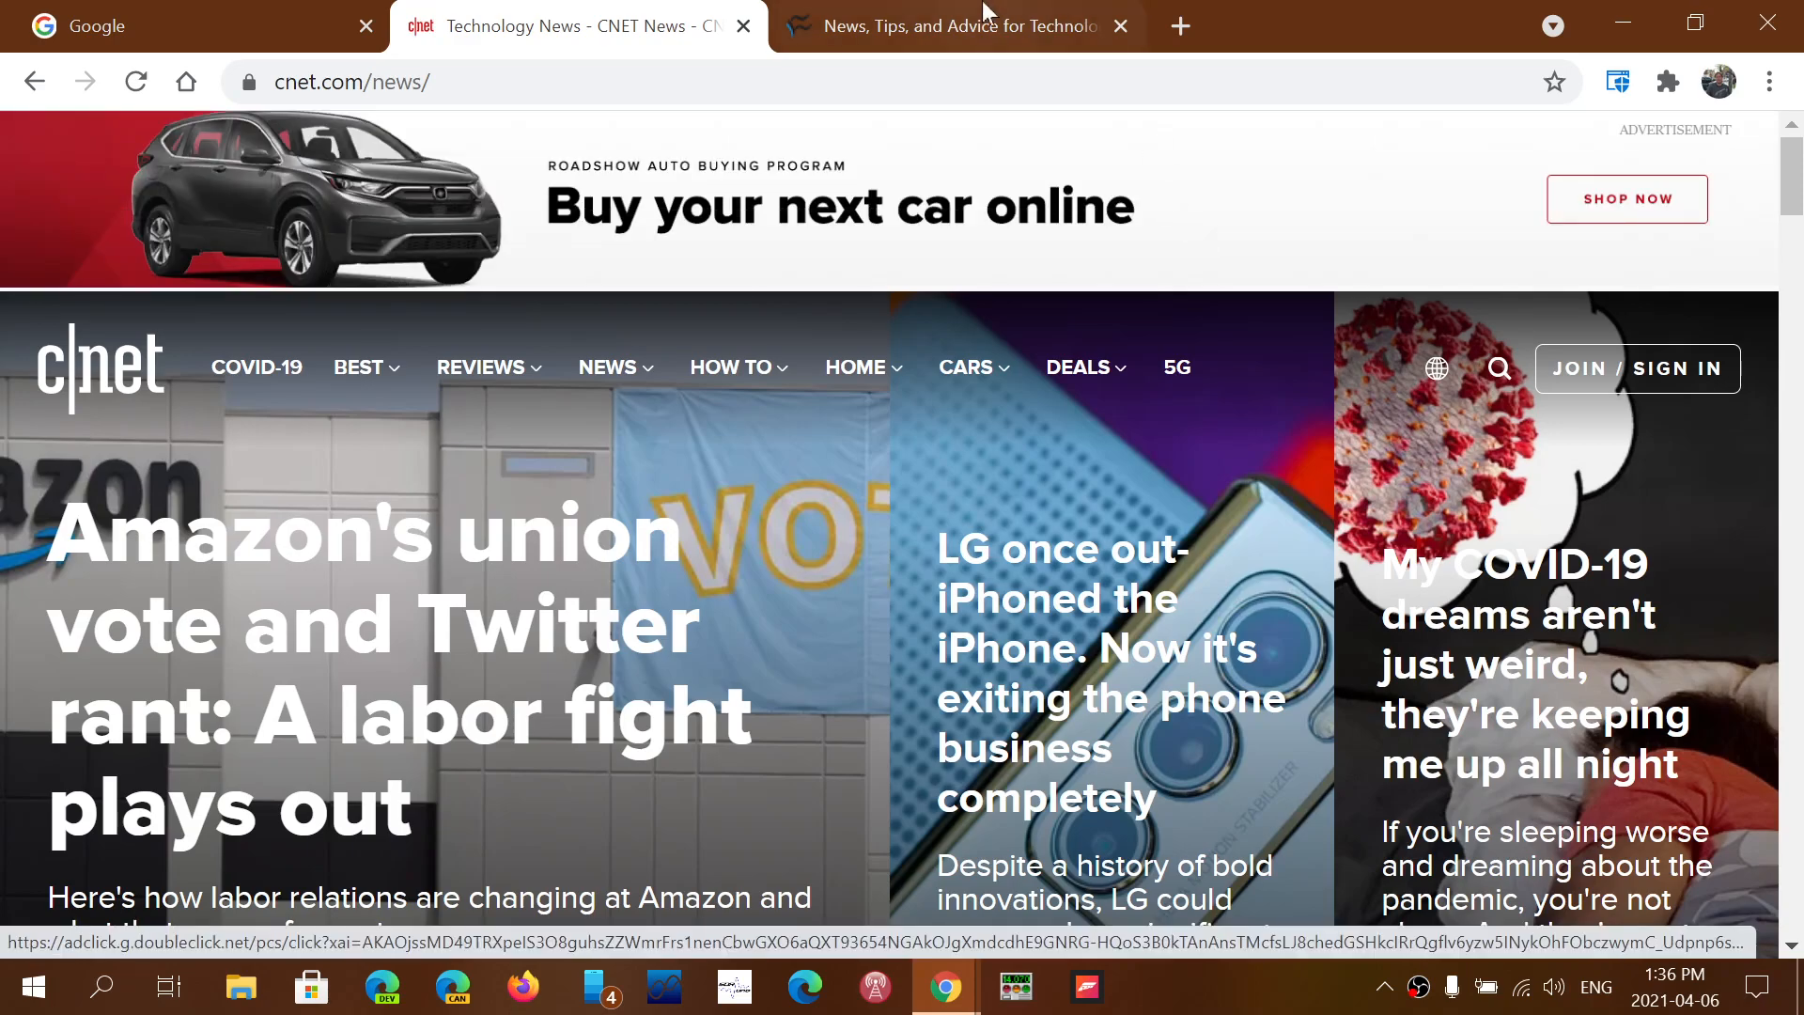
pyautogui.click(944, 25)
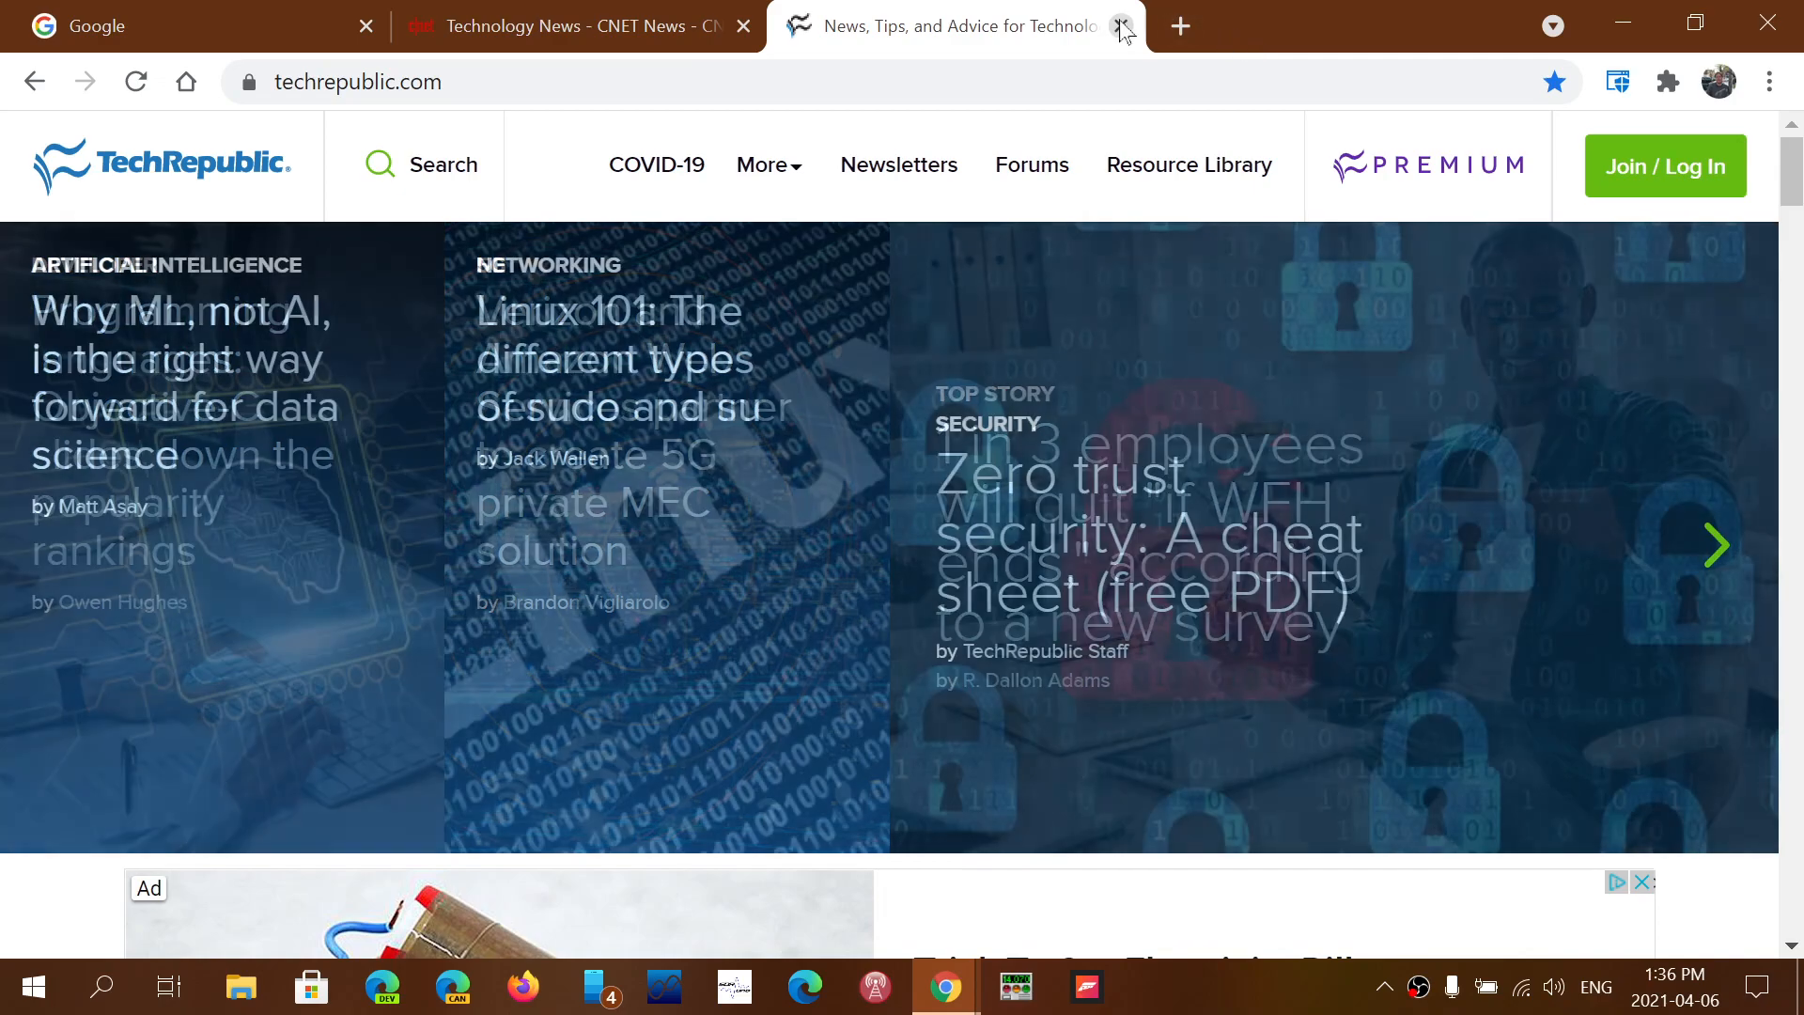
# Close the TechRepublic tab, then reopen both closed tabs via Reopen closed tab
pyautogui.click(1116, 25)
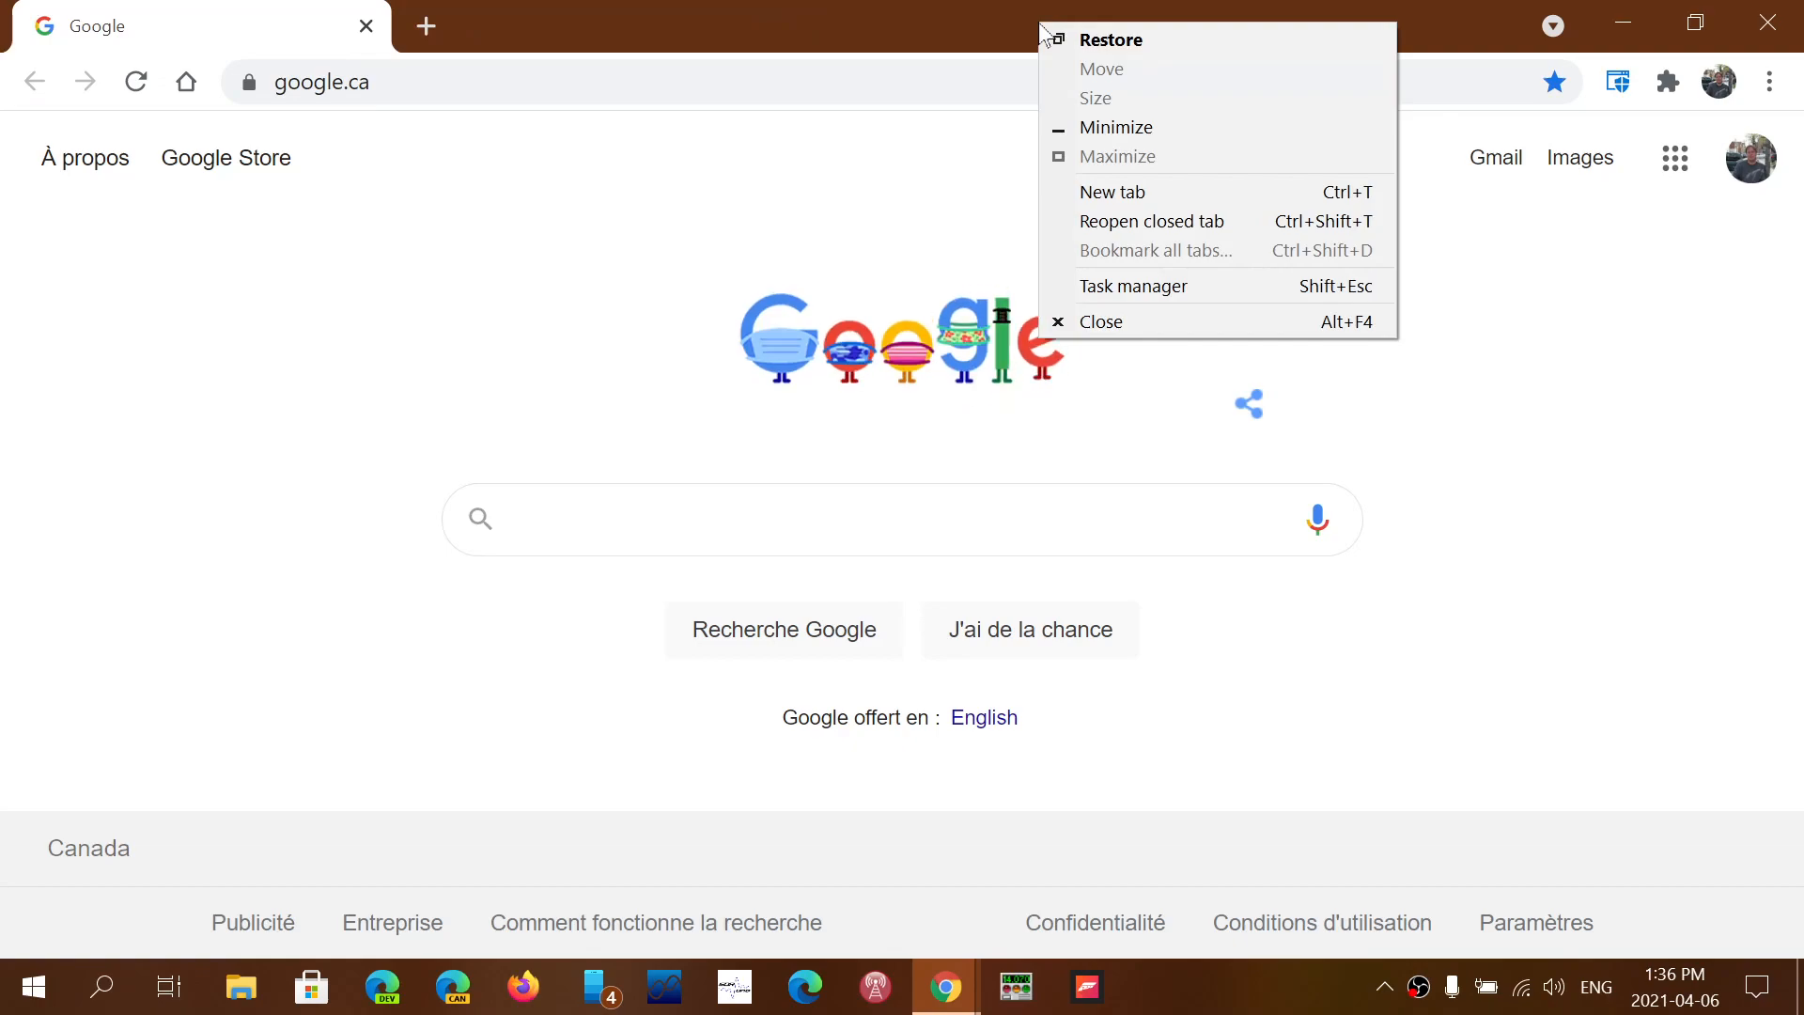
pyautogui.moveTo(1152, 222)
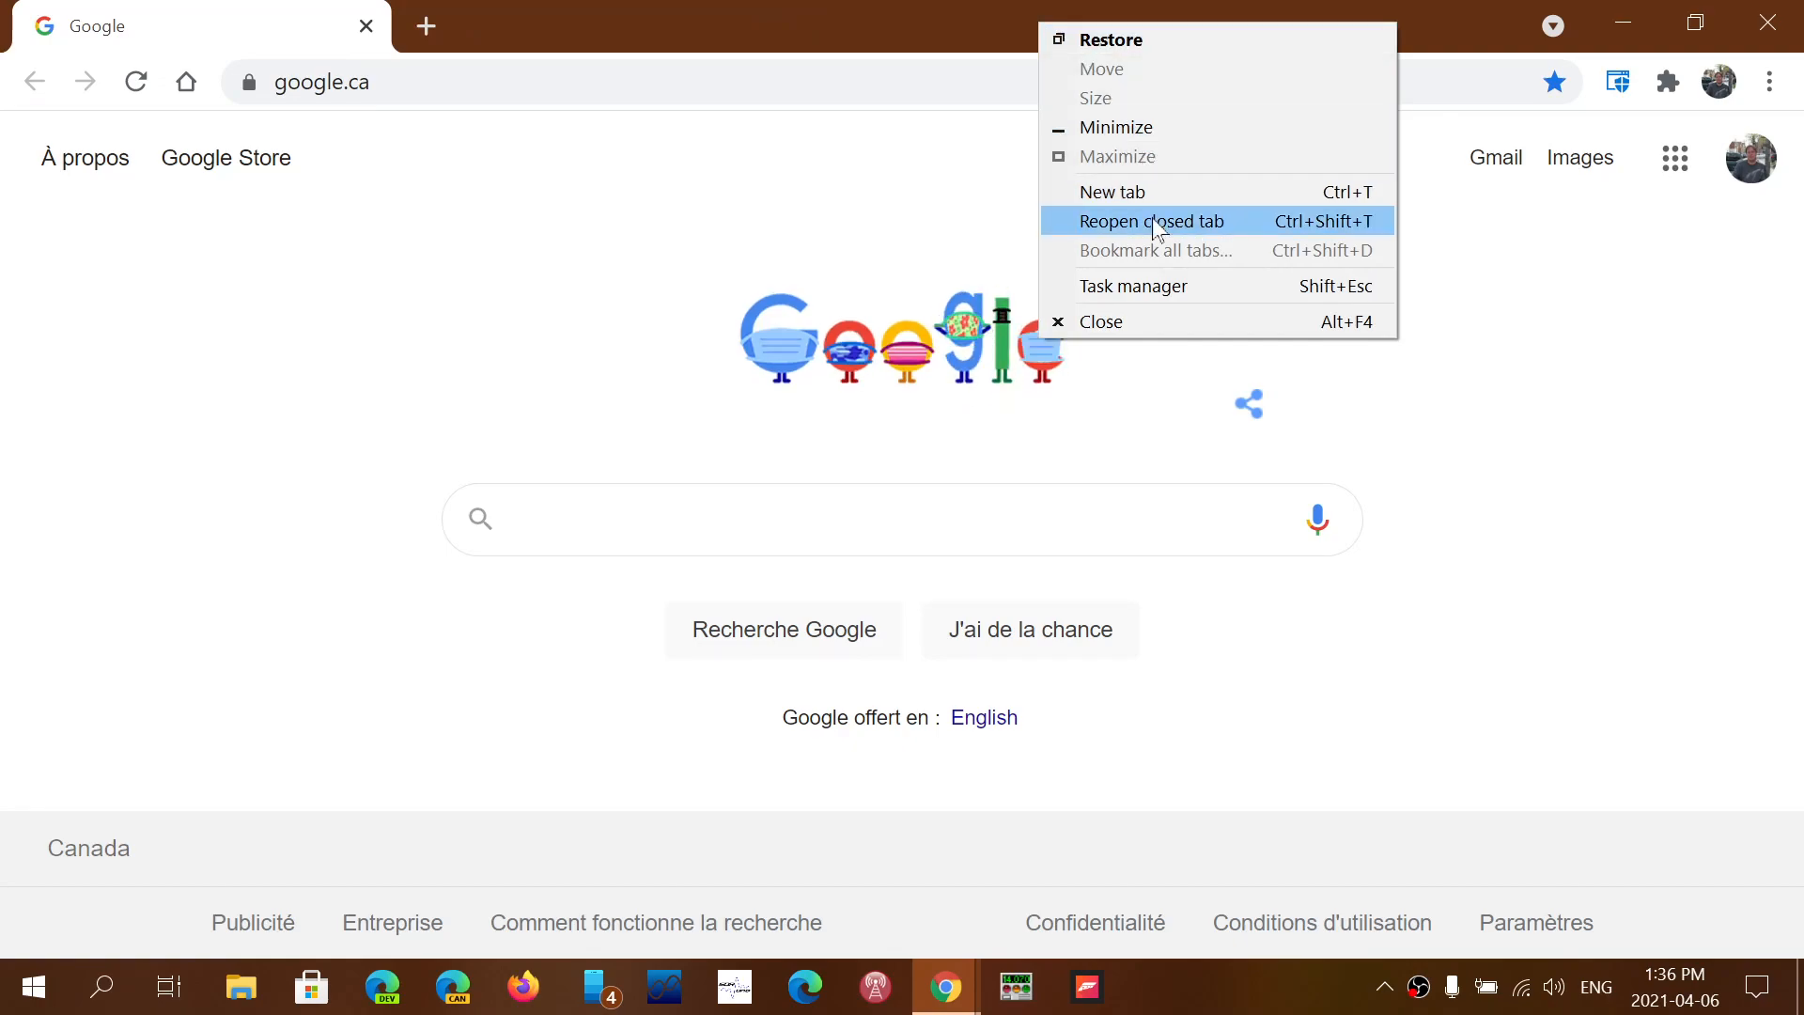
pyautogui.click(1152, 222)
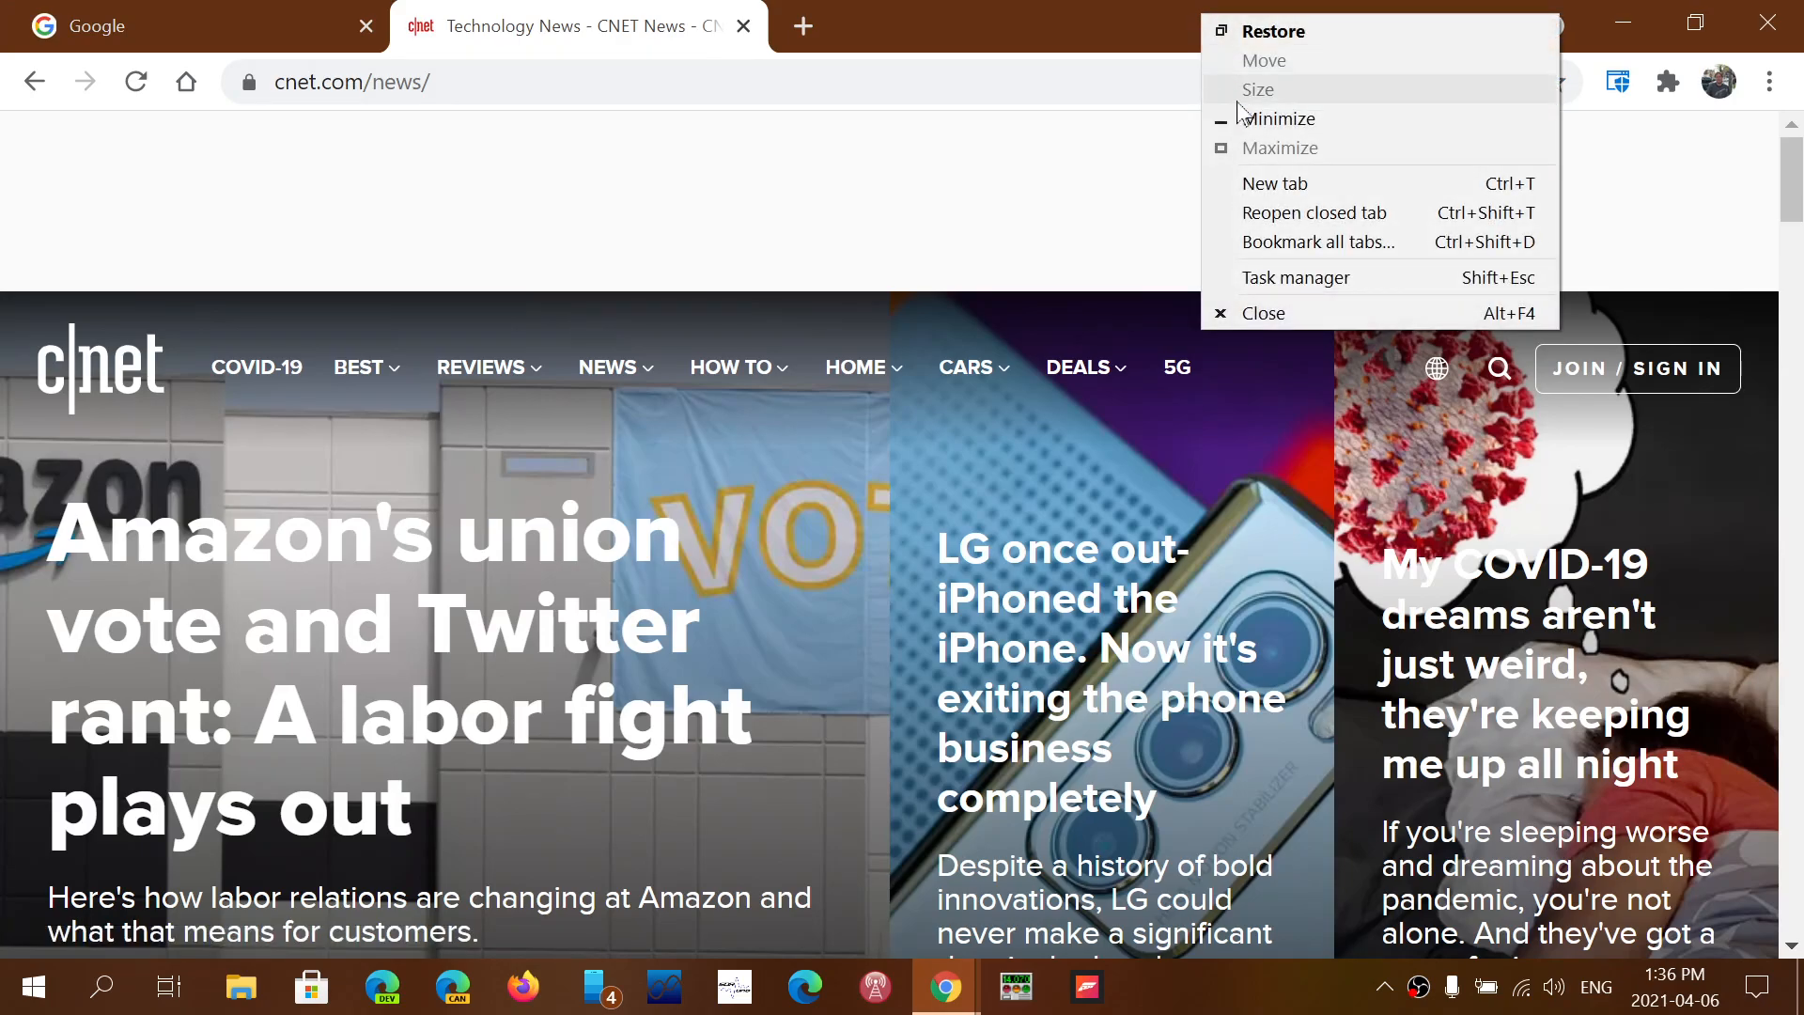
pyautogui.moveTo(1314, 213)
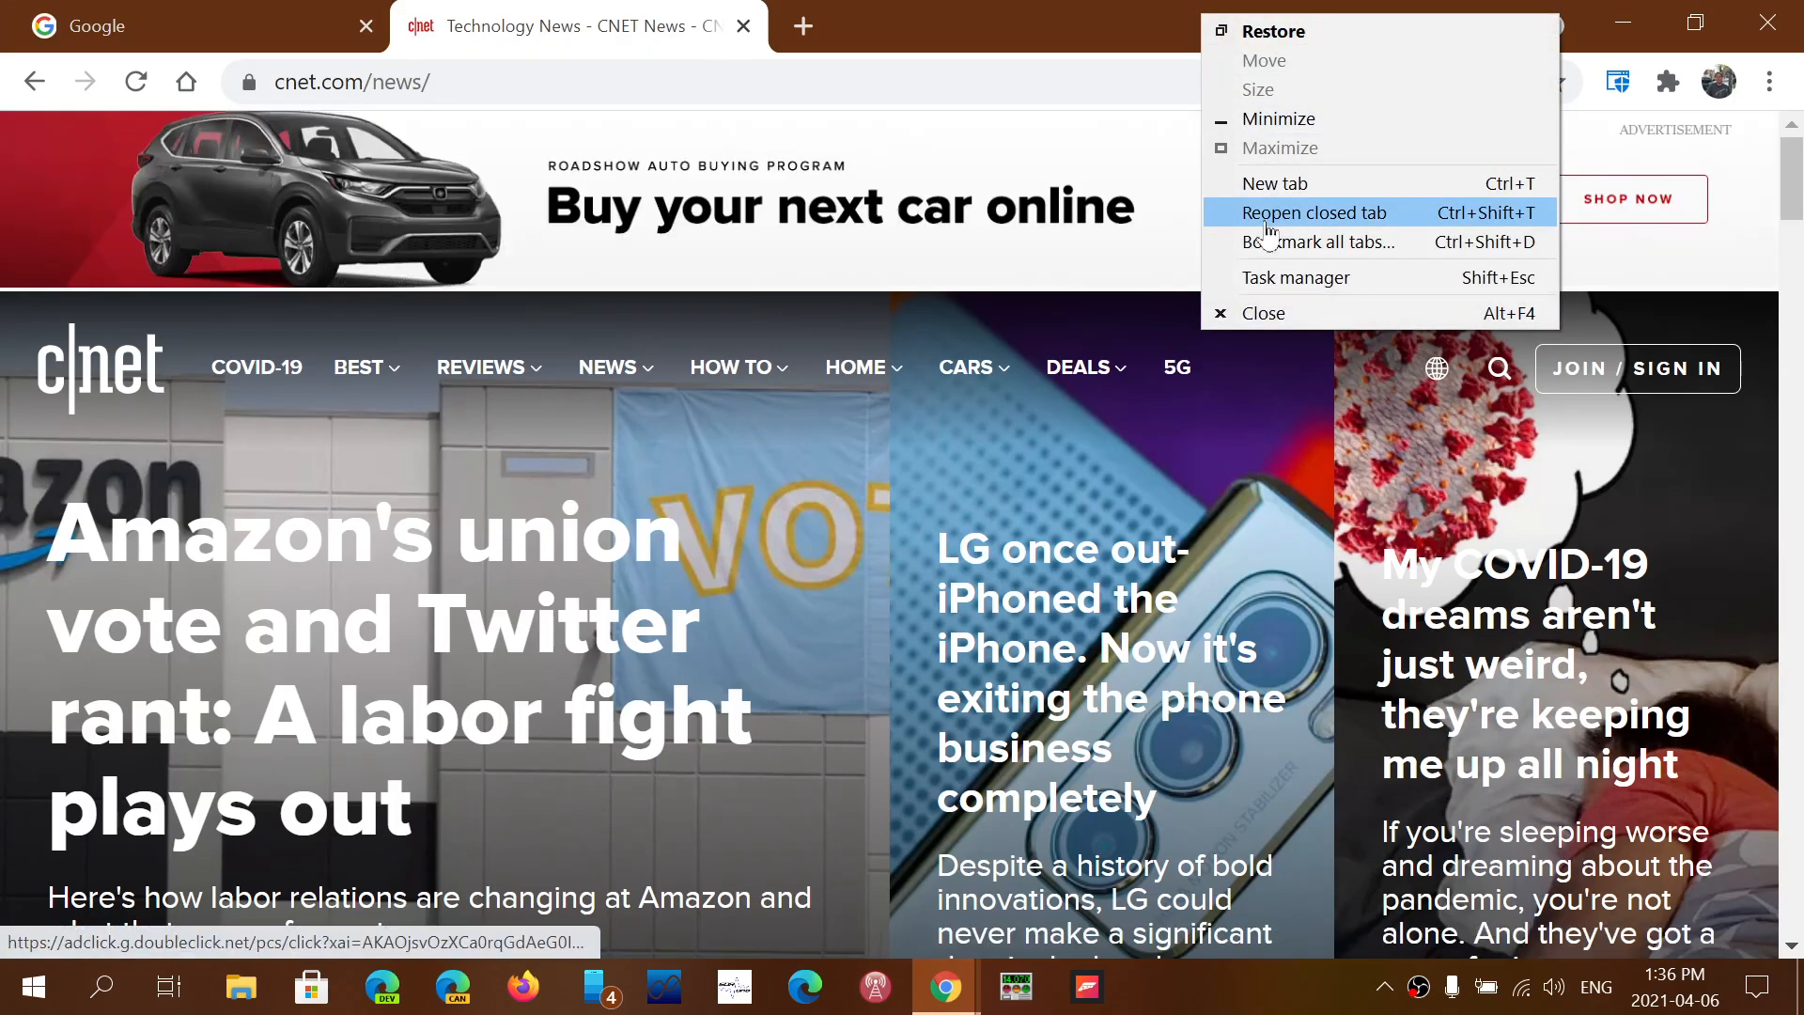
pyautogui.click(1316, 212)
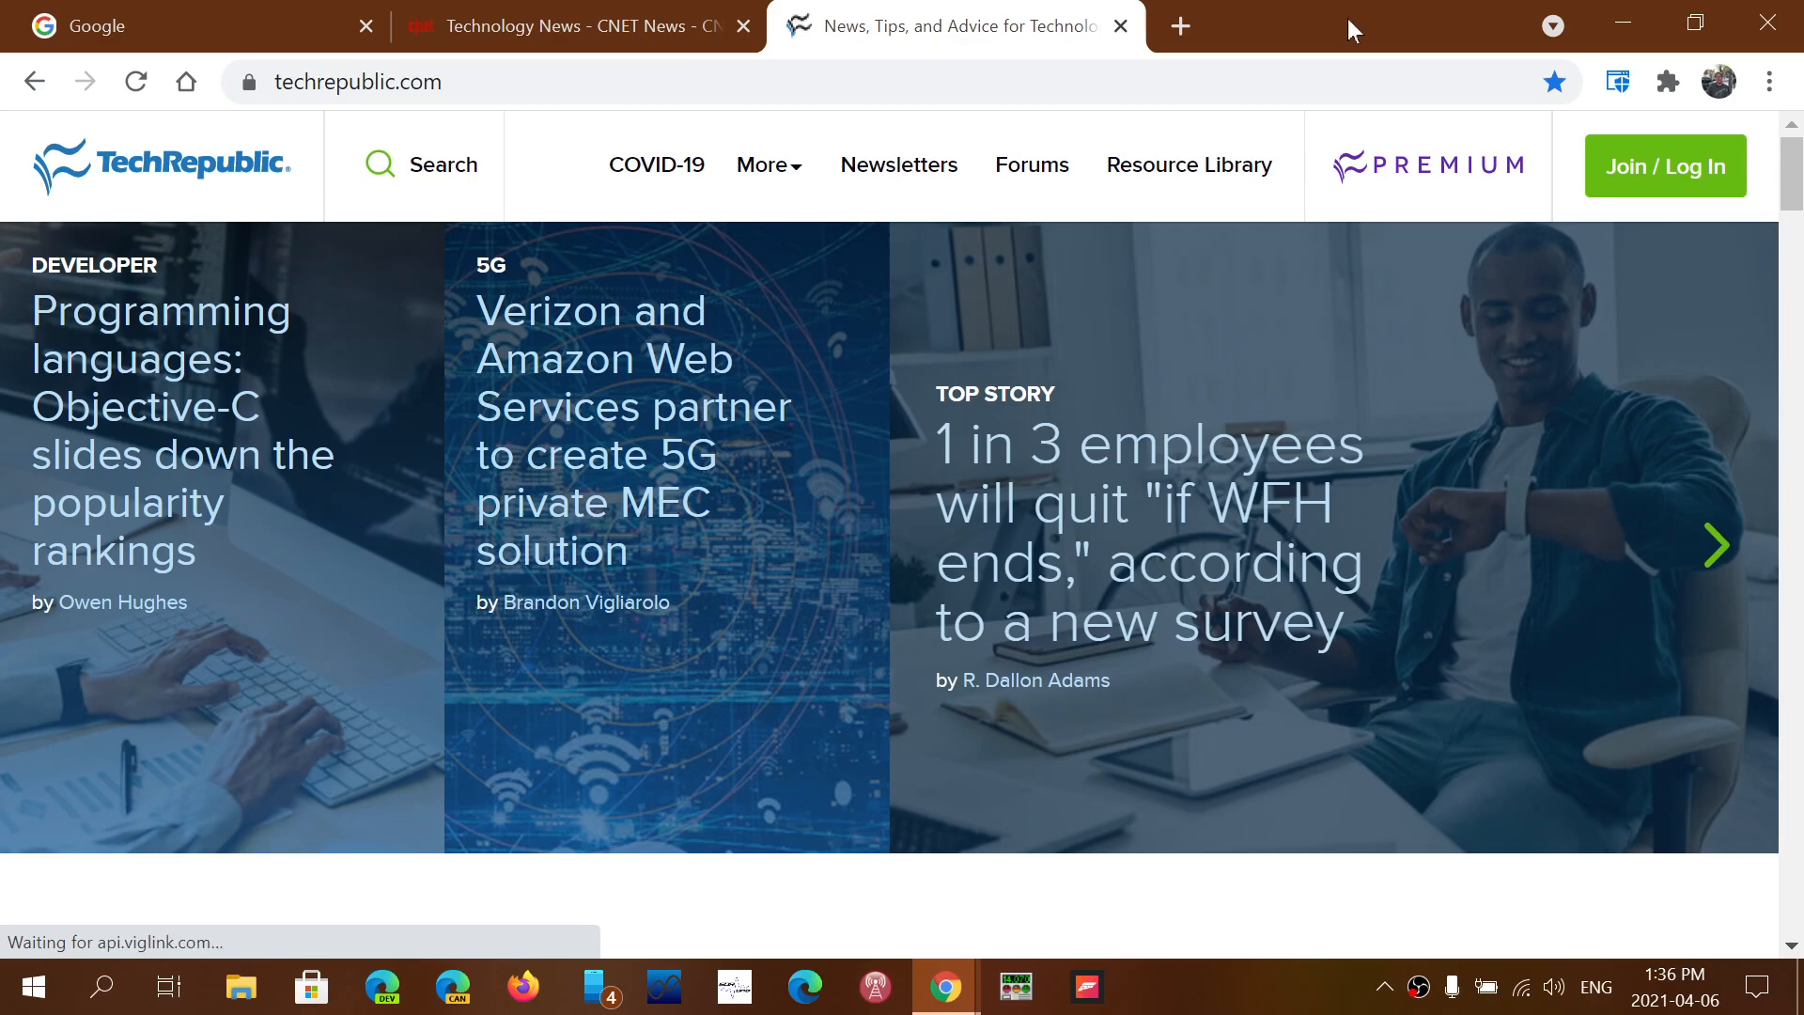